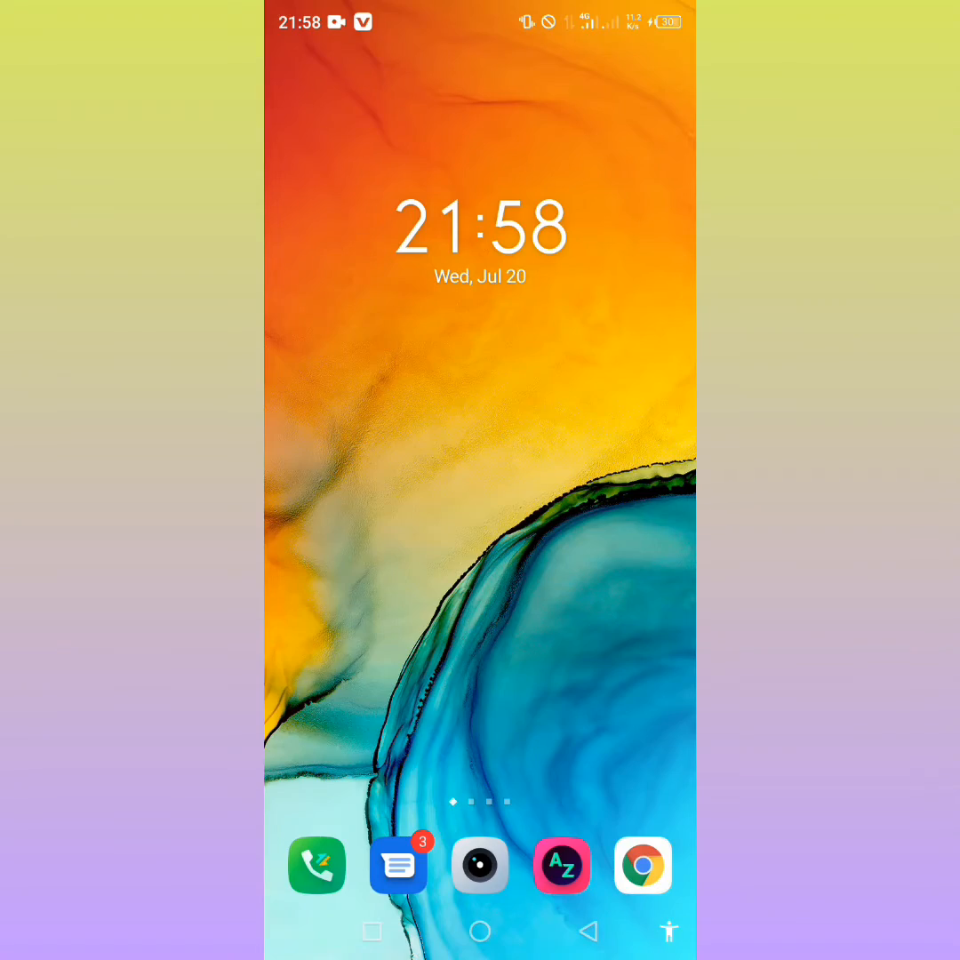
Scroll the app drawer back to the P–W section to locate the Settings icon.
scroll("up", 3)
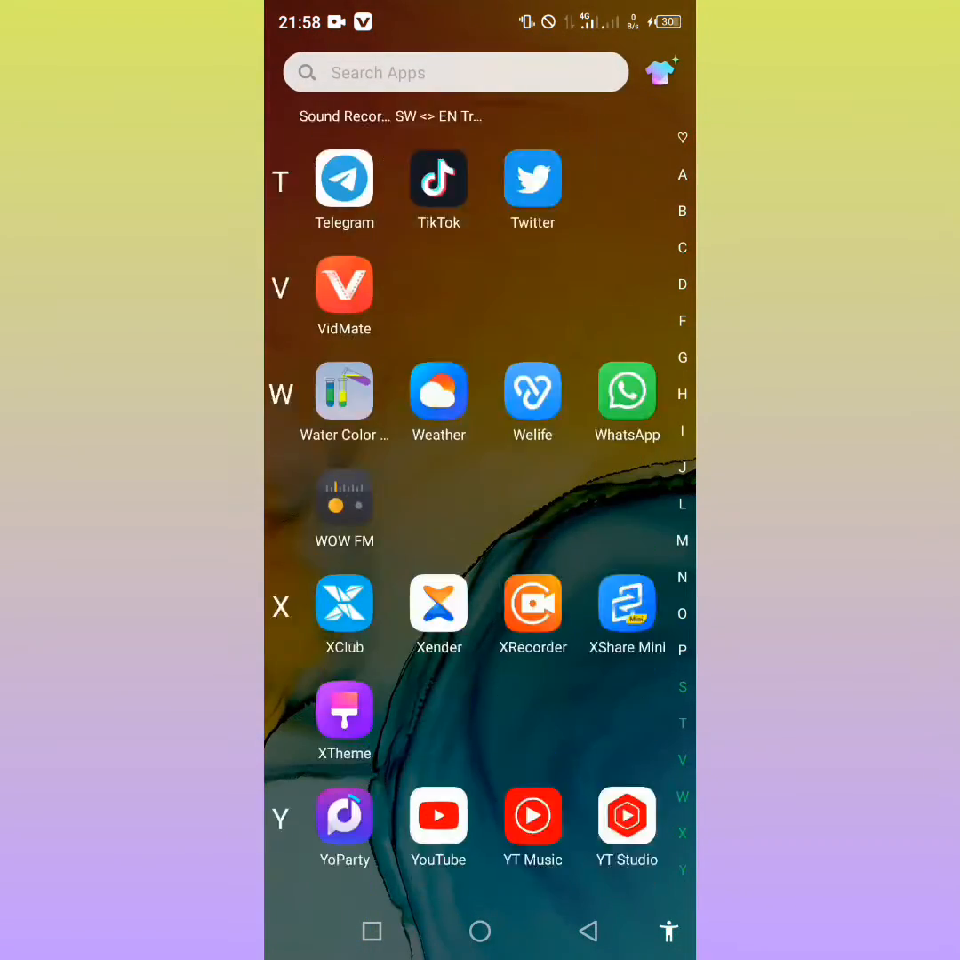
scroll("down", 3)
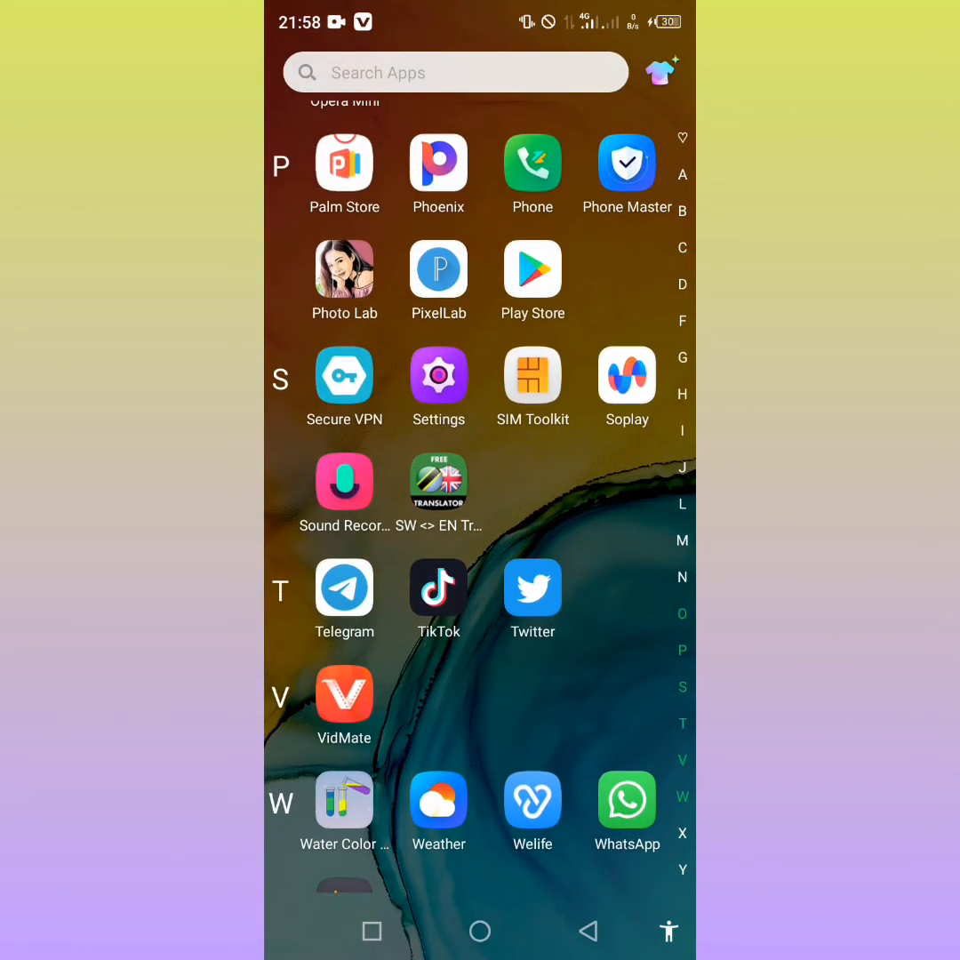
Launch the Settings app from the app drawer and browse its main list.
left_click(438, 376)
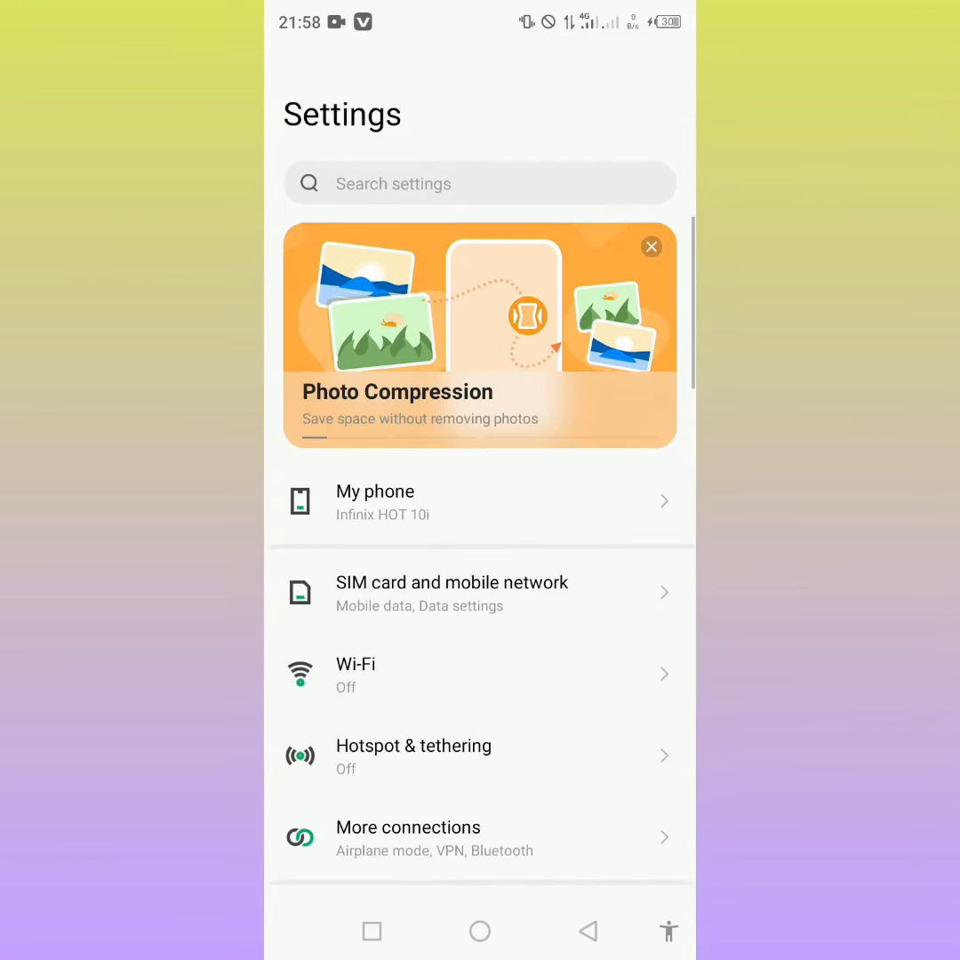
scroll("up", 3)
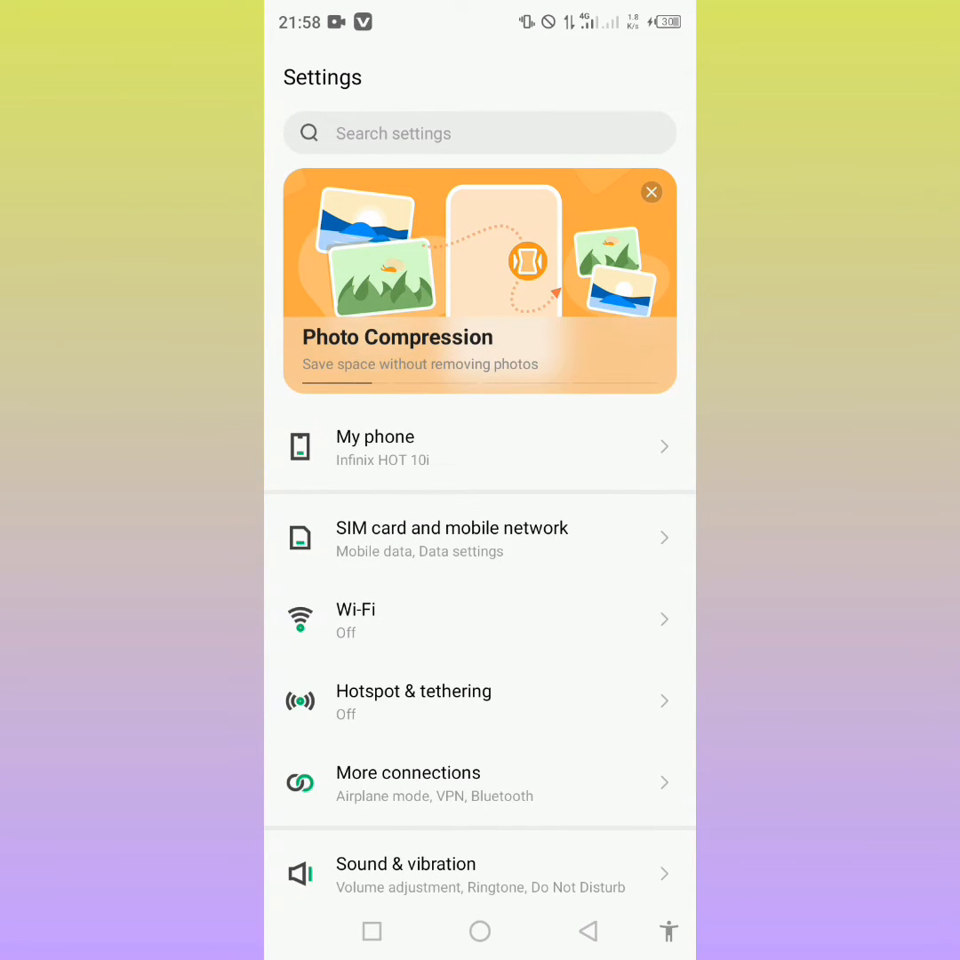
scroll("down", 3)
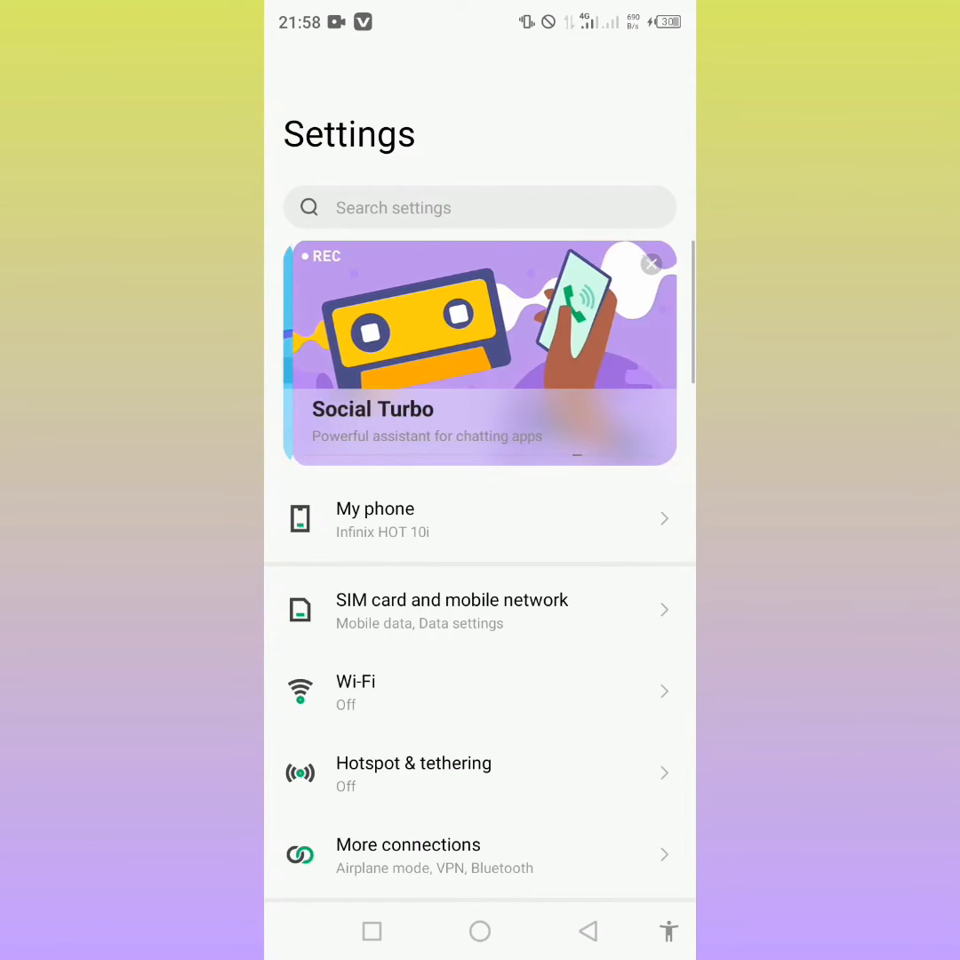
Open My phone and scroll down to Build number, tapping until four steps remain.
left_click(479, 519)
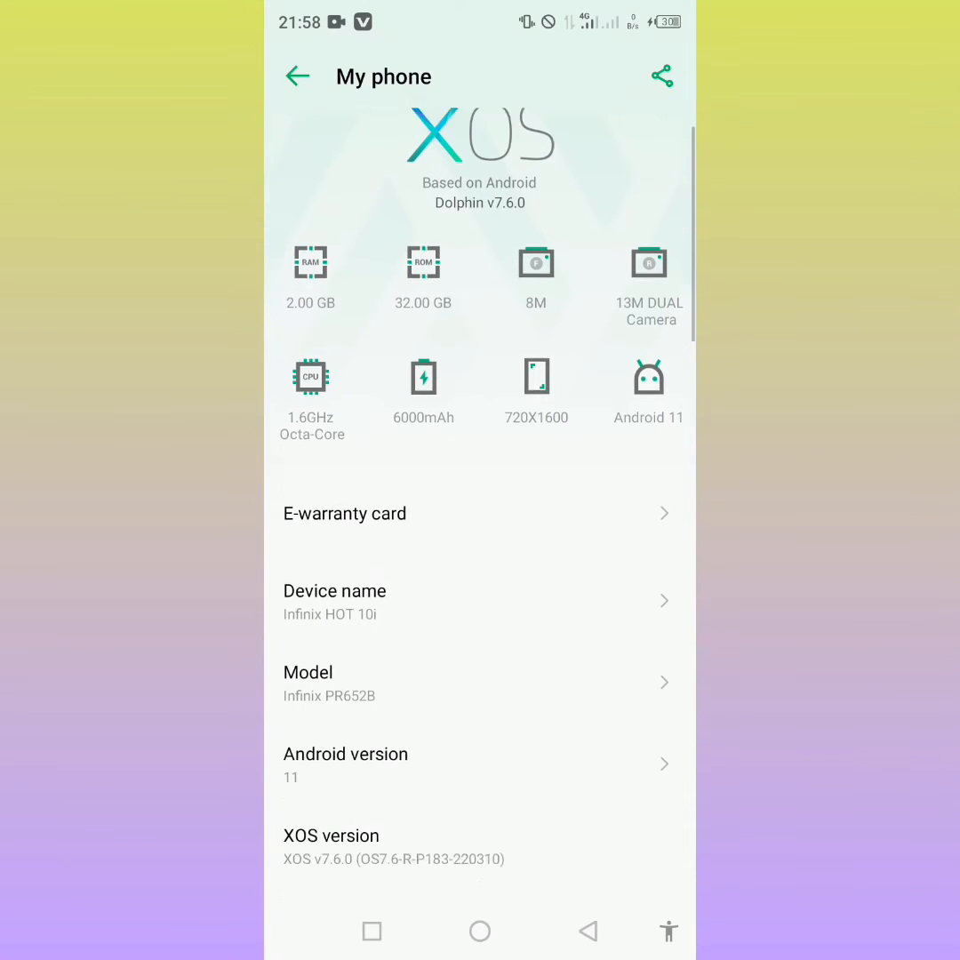
scroll("down", 3)
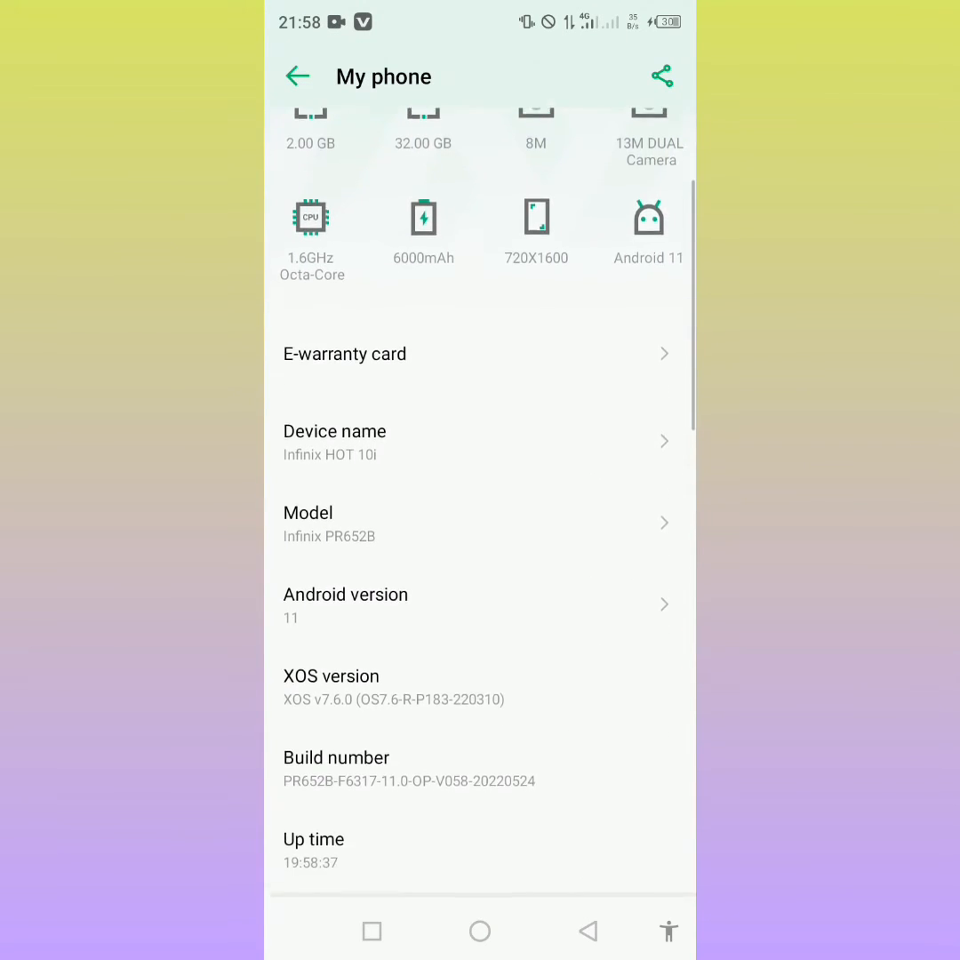
scroll("down", 3)
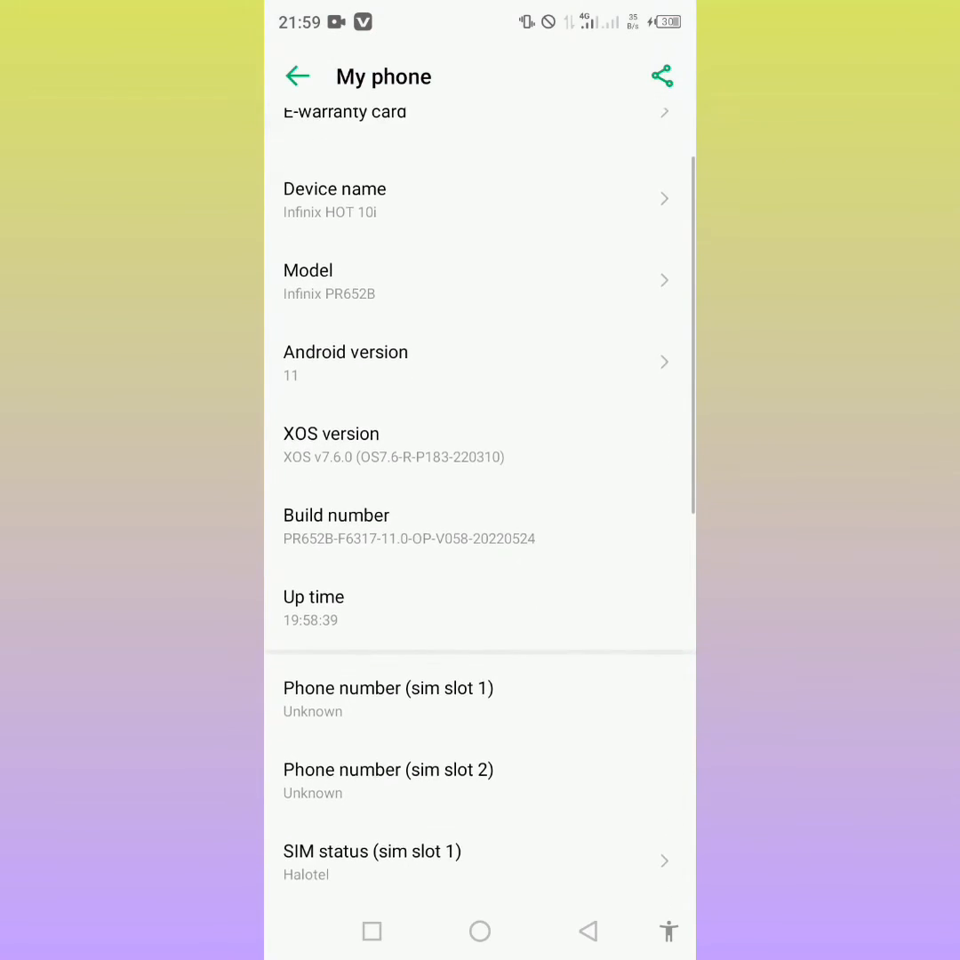
scroll("down", 3)
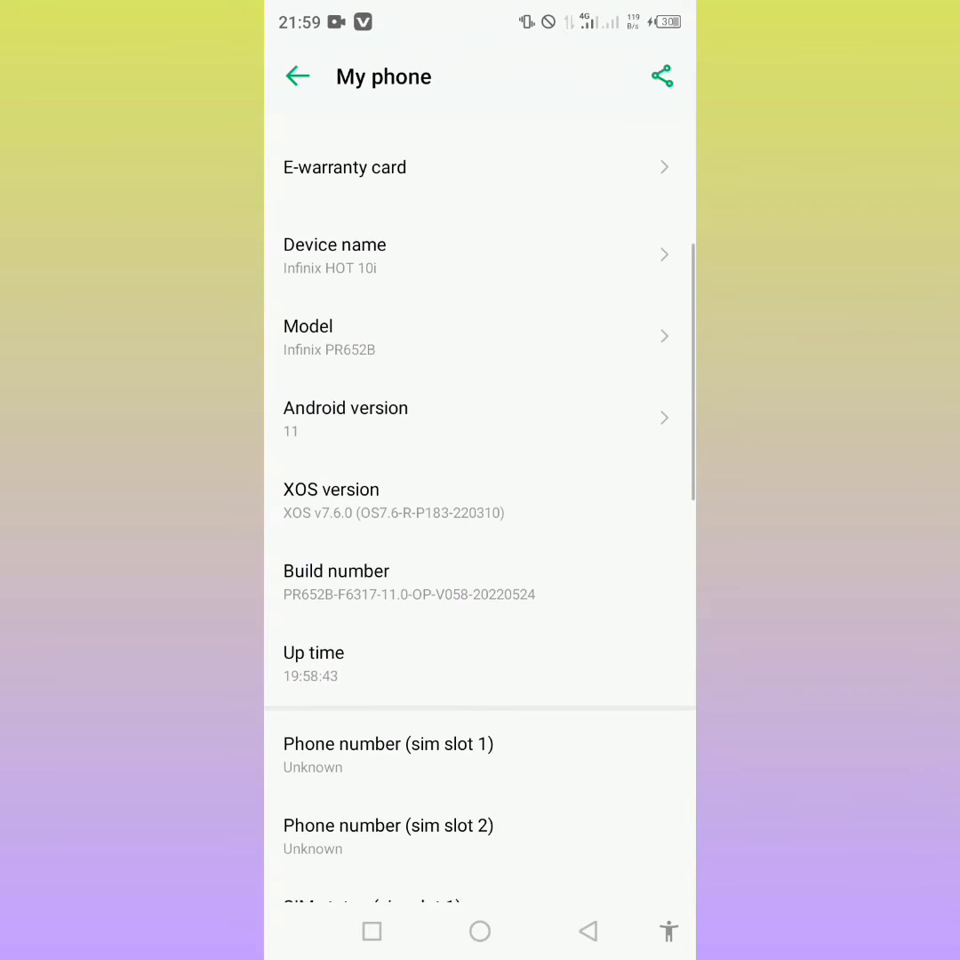
scroll("down", 3)
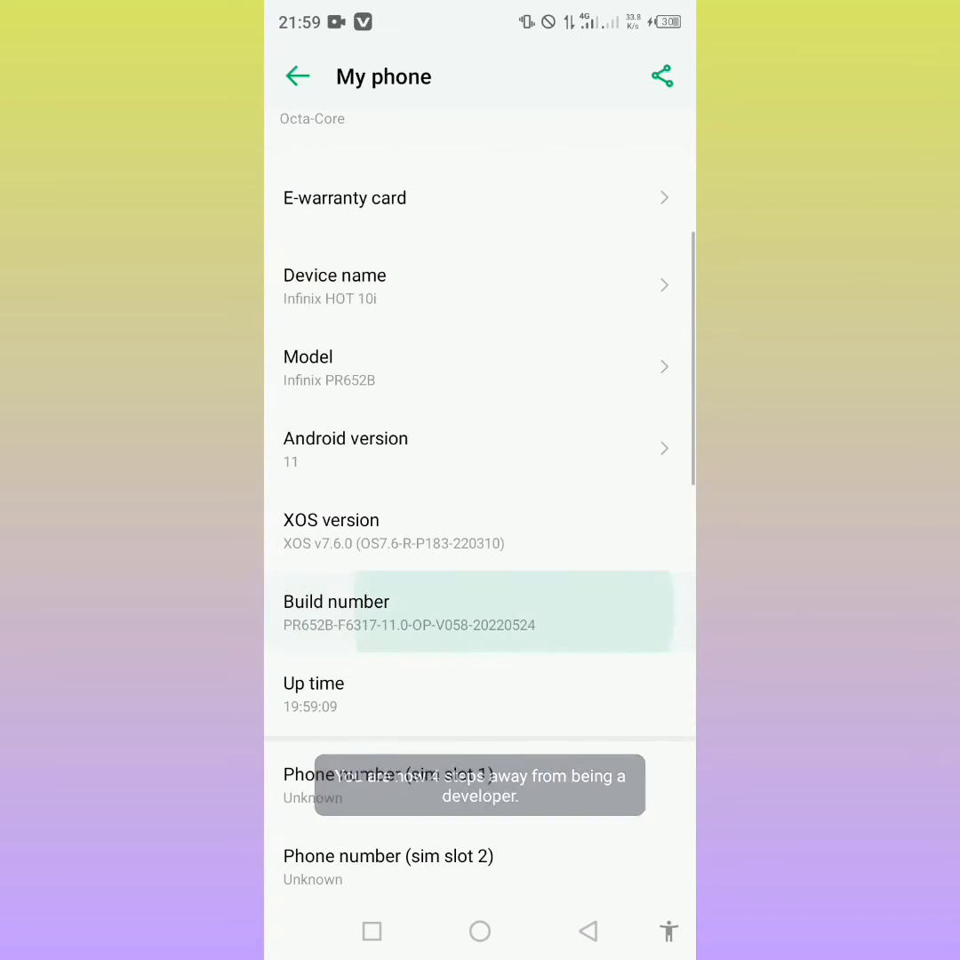
Tap Build number until developer mode unlocks, then leave My phone for System.
left_click(479, 610)
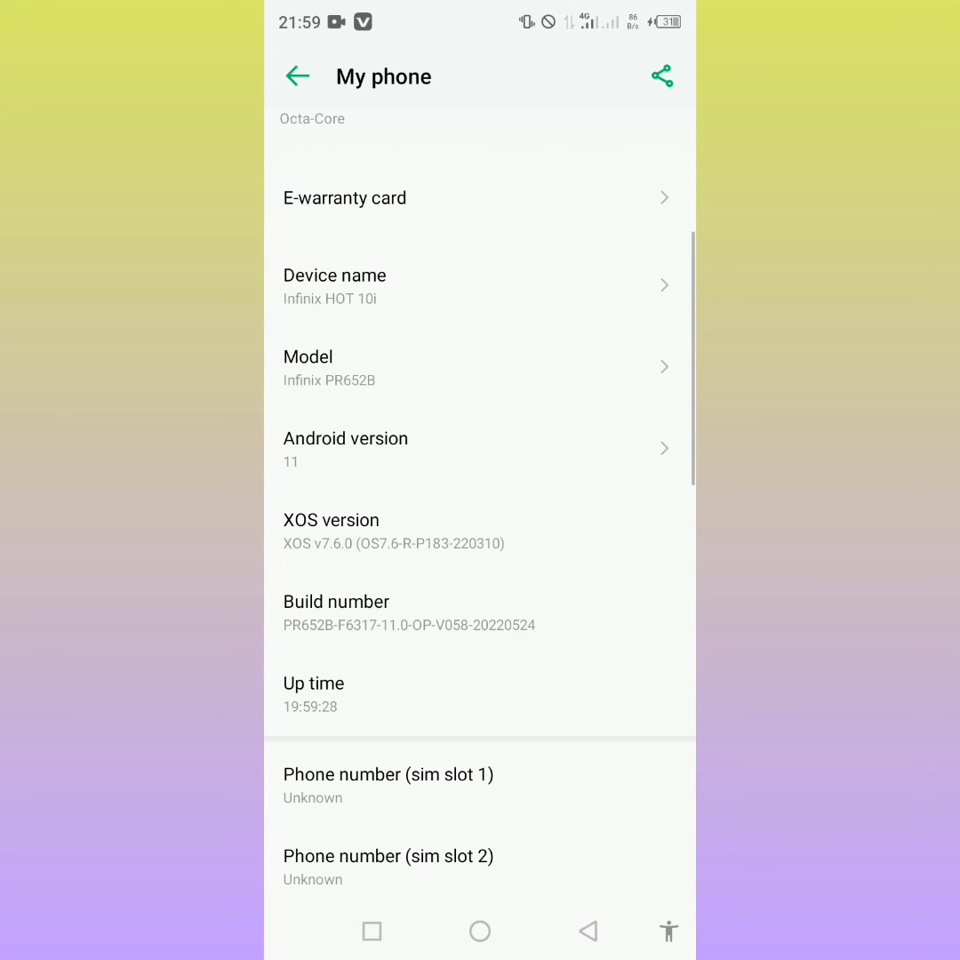
left_click(298, 76)
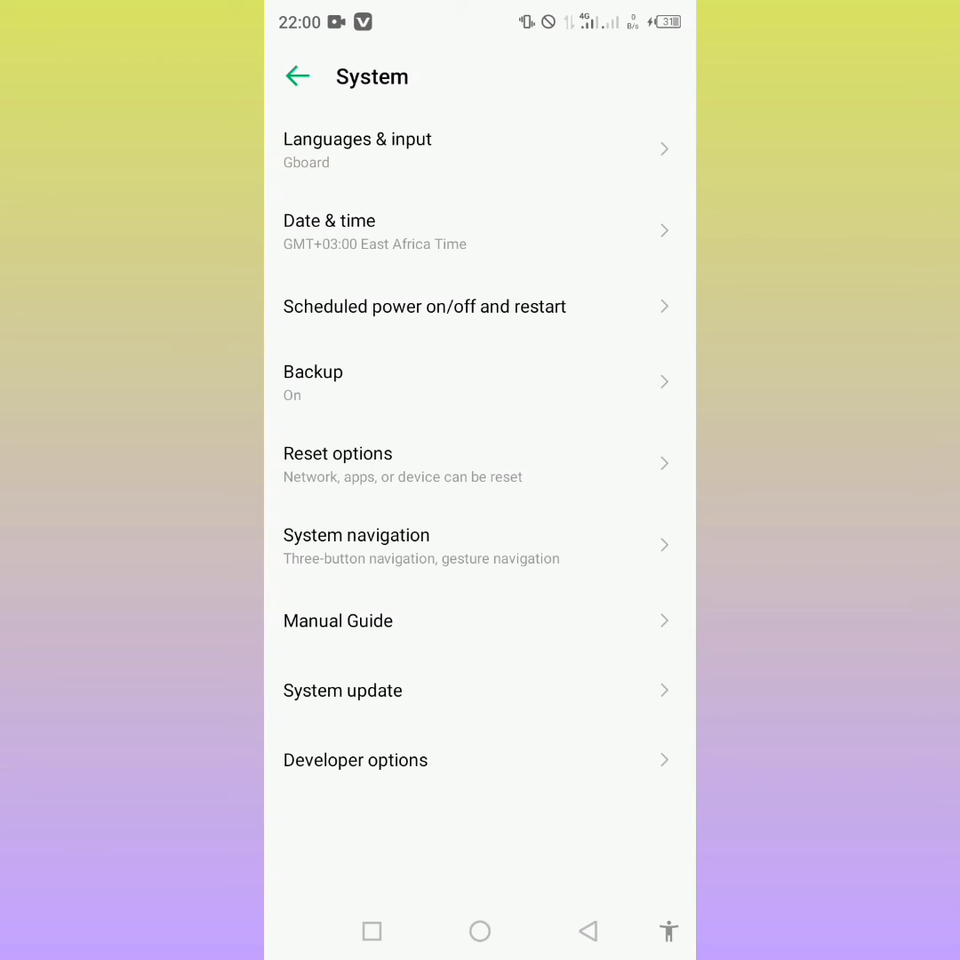
Open Developer options, verify the master switch is On, and scroll its settings.
left_click(355, 760)
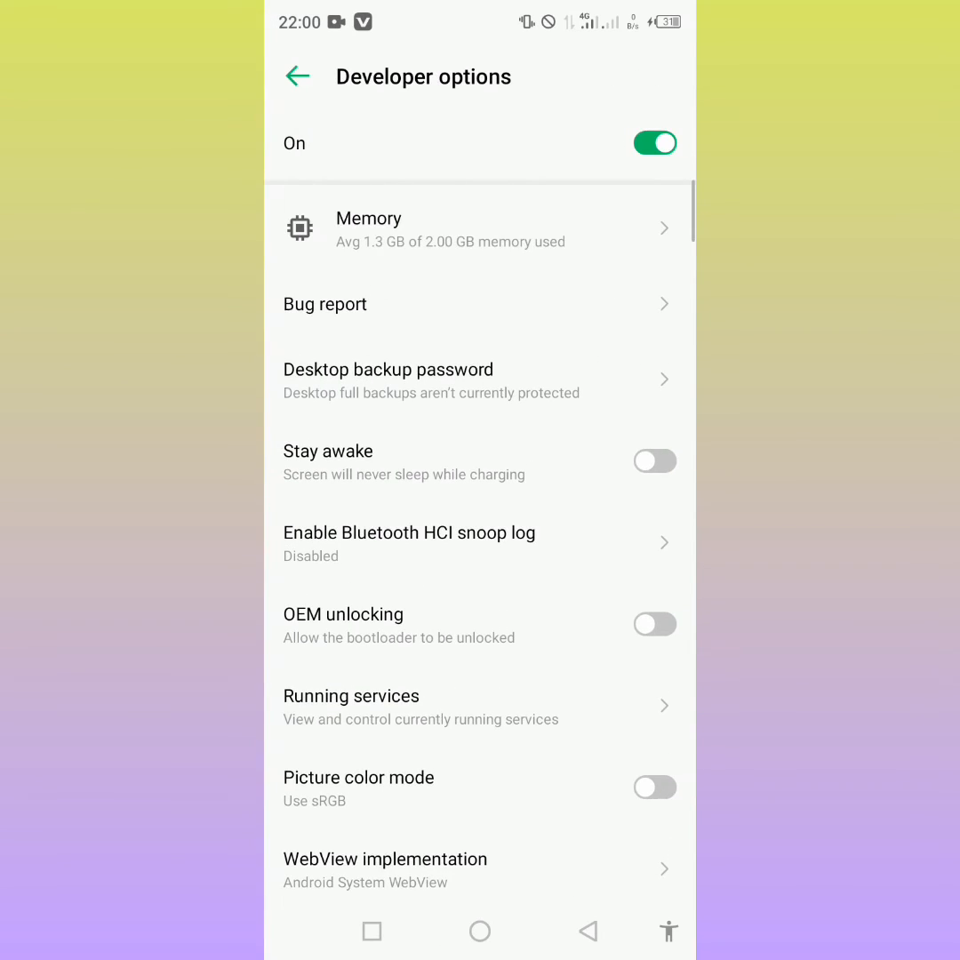
scroll("down", 3)
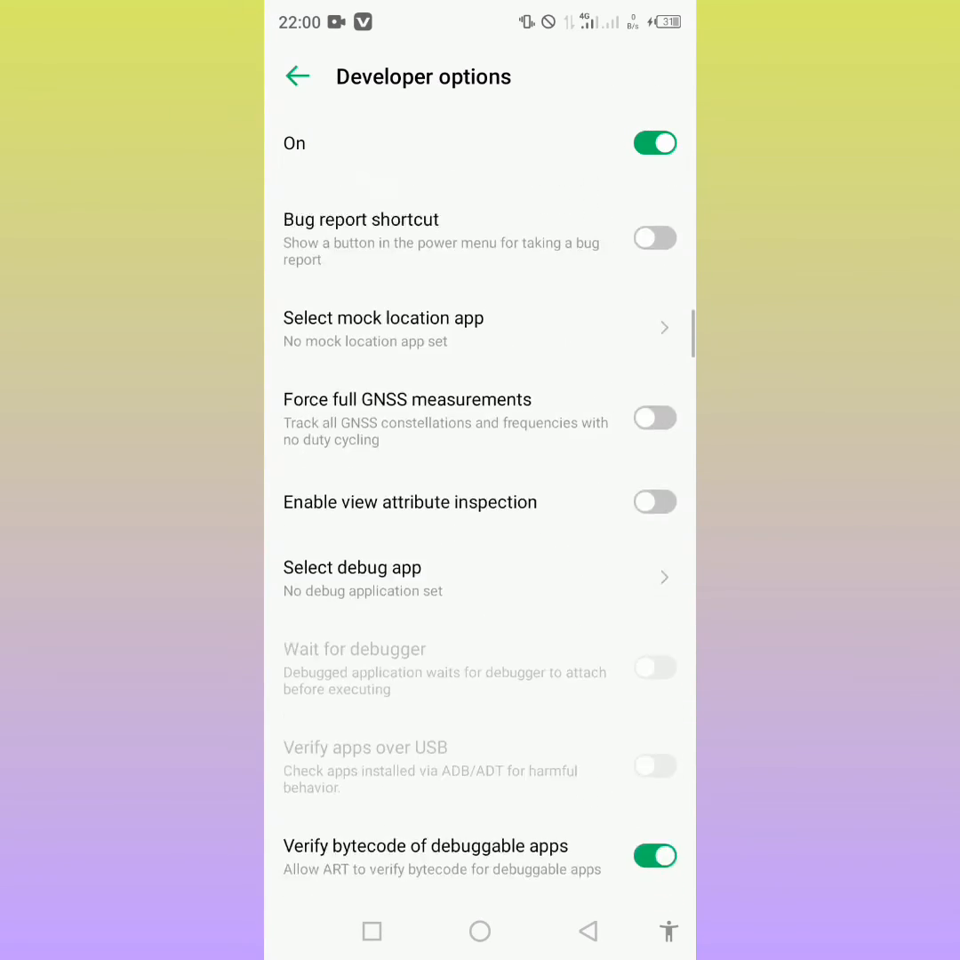
scroll("down", 3)
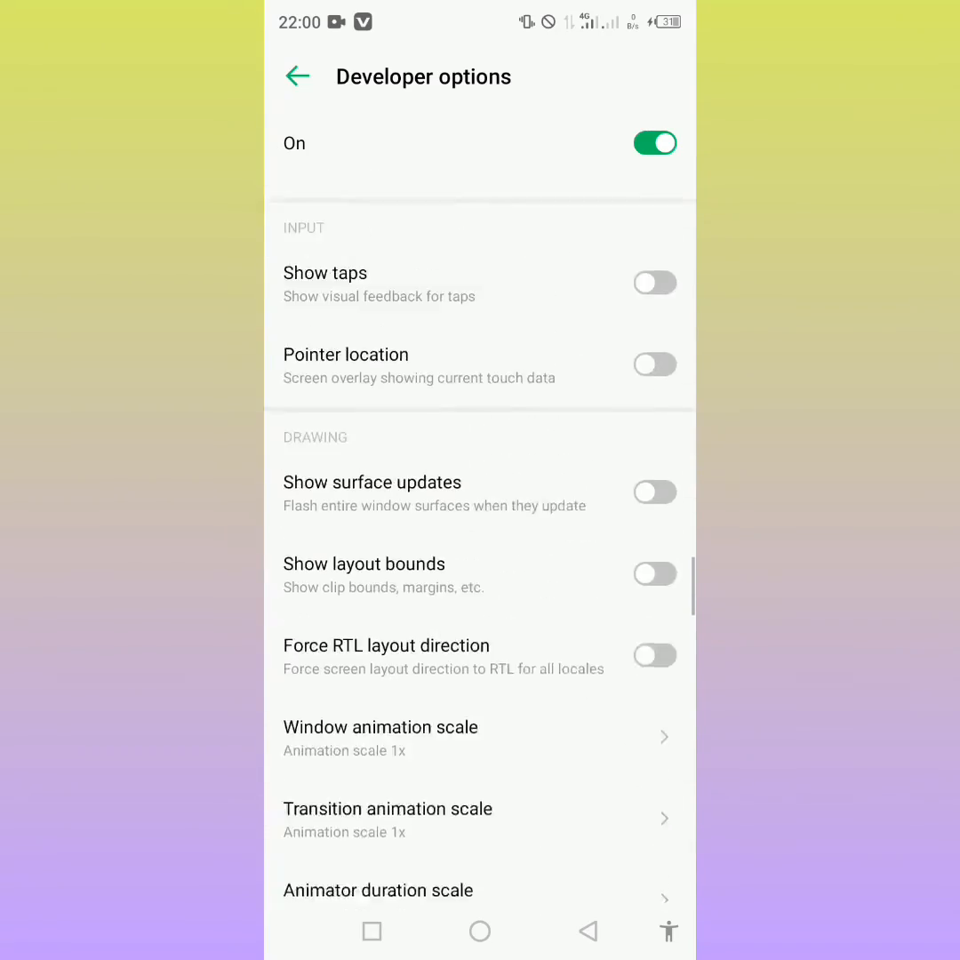
scroll("down", 3)
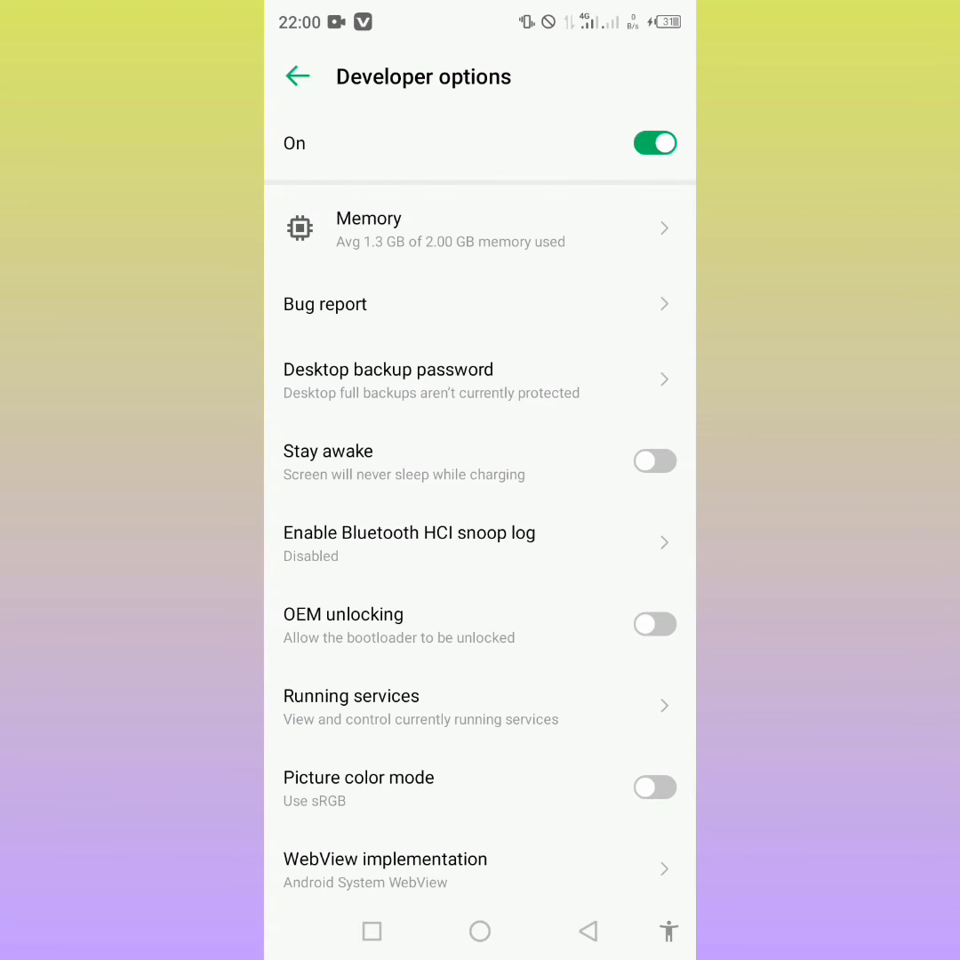